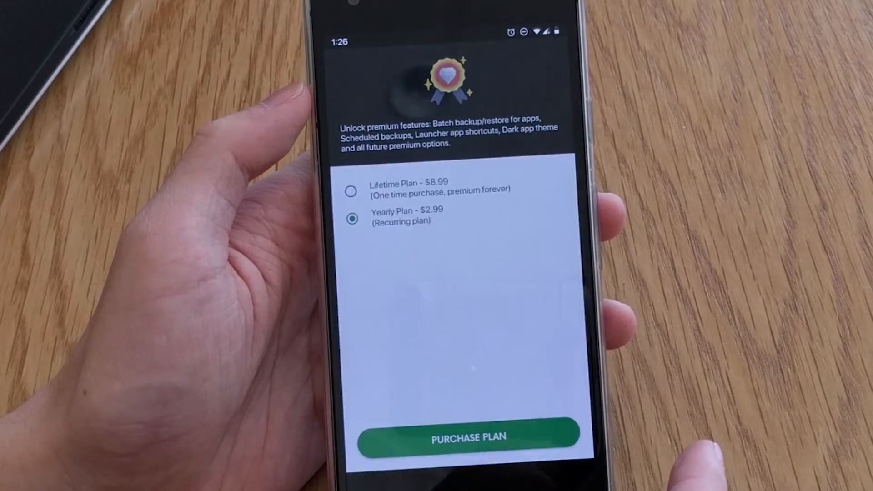
Step: Leave the Purchase Plan and account screens and return to the Home summary dashboard
click(466, 438)
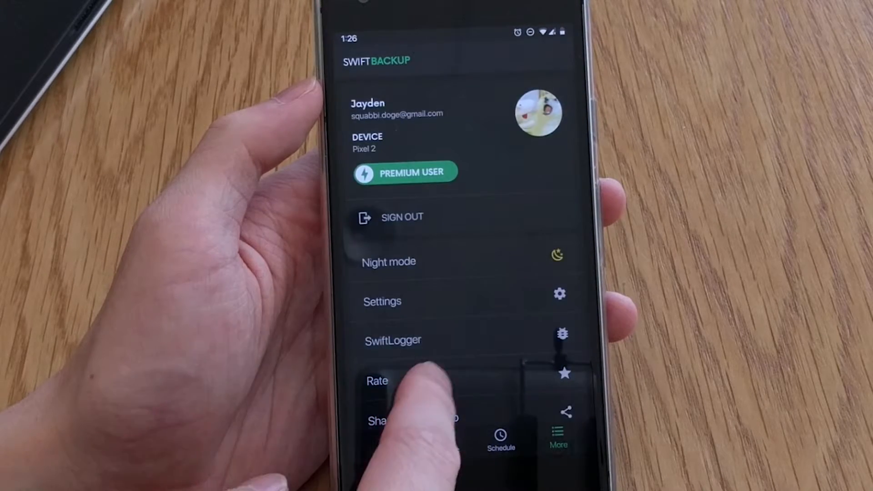
click(382, 301)
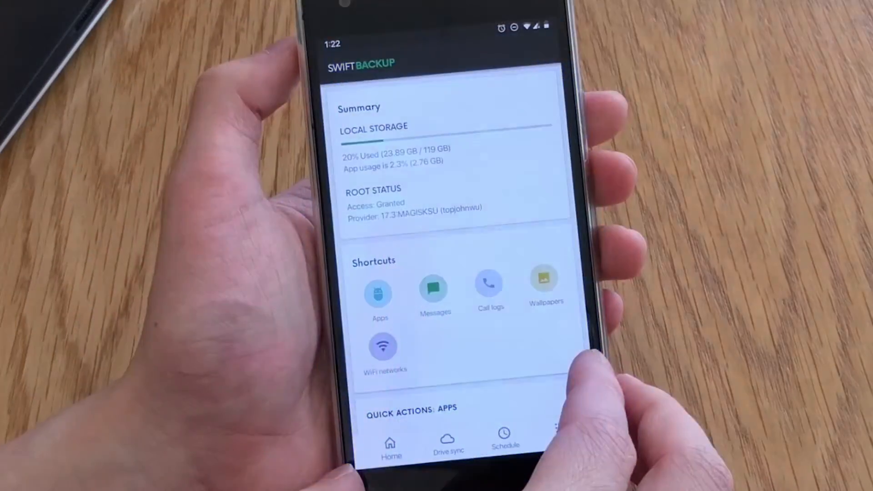
Step: Scroll the Schedule settings to reach the Battery requirements option for daily 7:00 pm backups
scroll(up, 3)
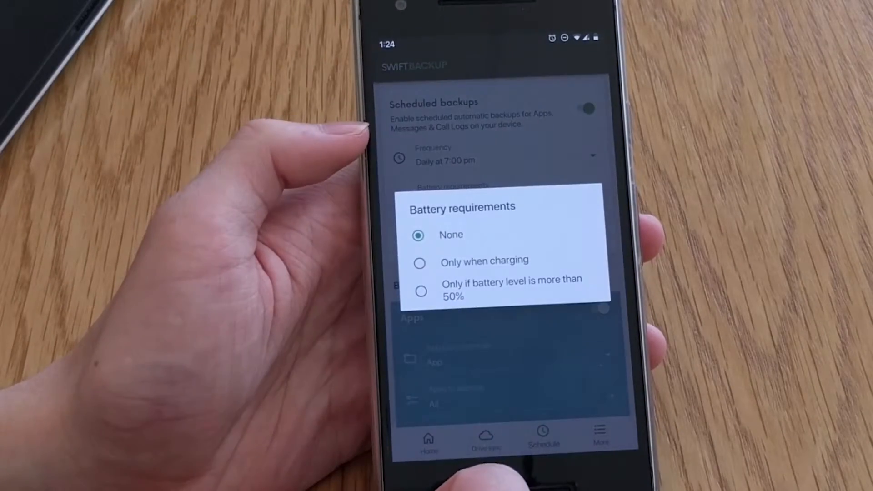
Step: Keep battery requirement None, back up App + Data, and save the excluded apps such as Messenger
click(421, 291)
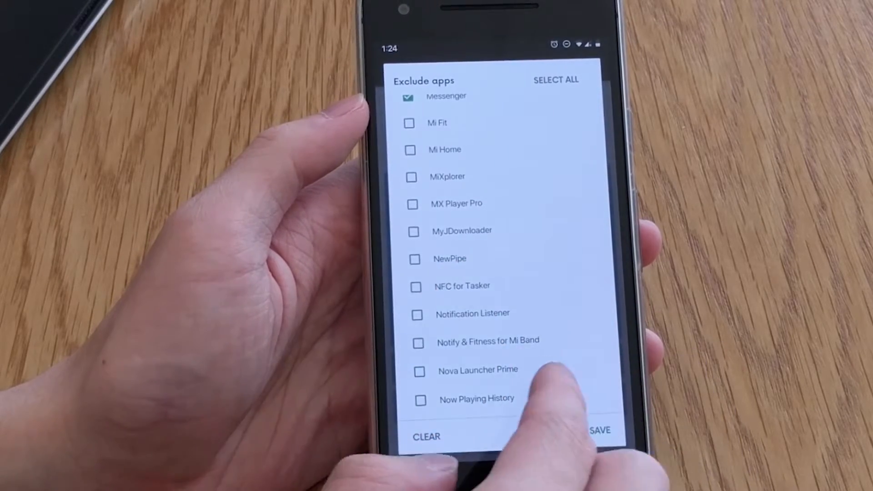
click(600, 430)
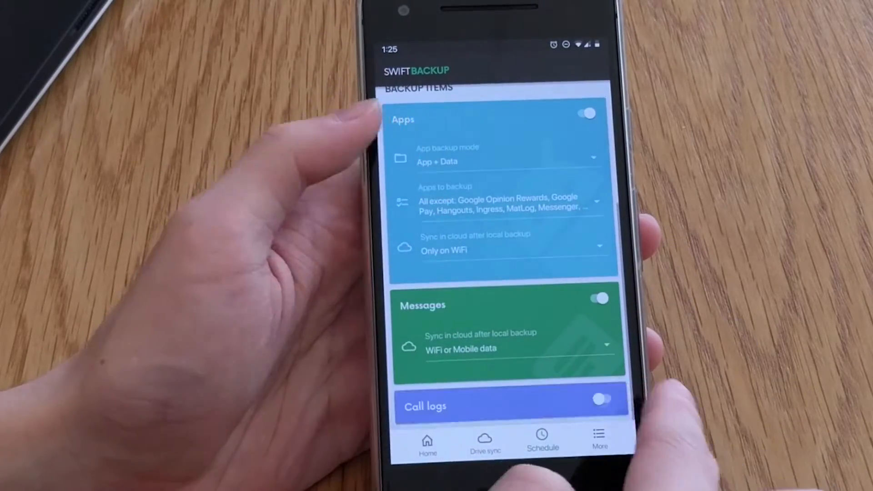
scroll(up, 3)
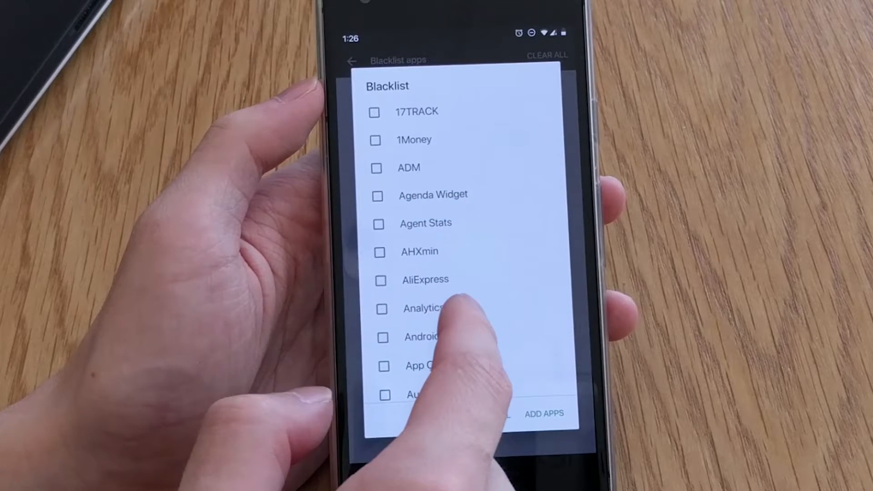
Step: Add Android Auto to the blacklist and return to the App backups settings
click(383, 335)
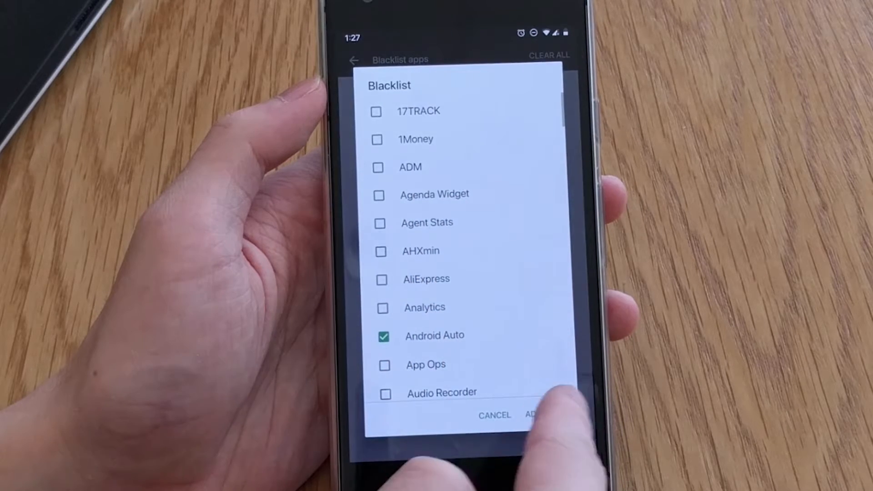
click(533, 415)
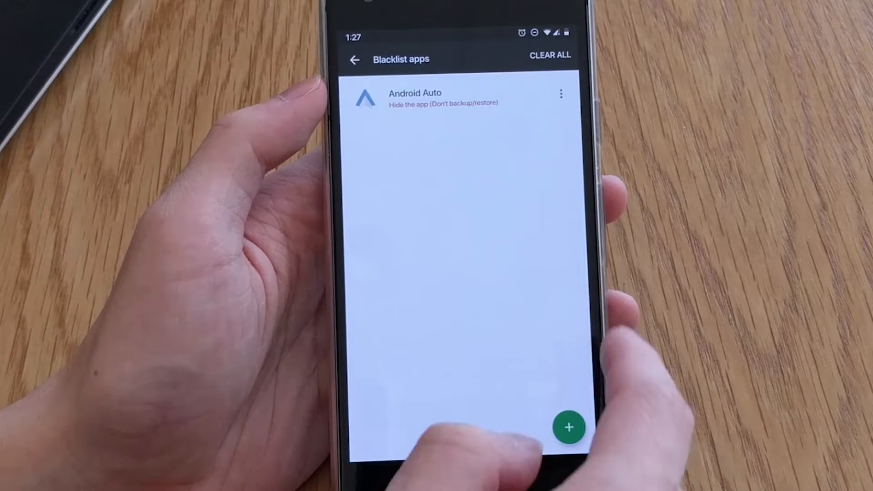
click(562, 94)
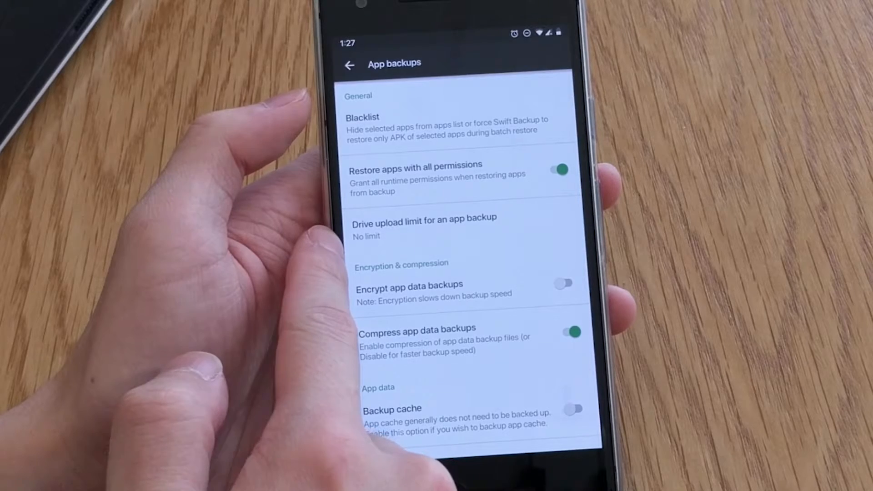
Step: Set the Drive upload limit to 150 MB and enable Backup expansions, accepting the large-file warning
click(423, 227)
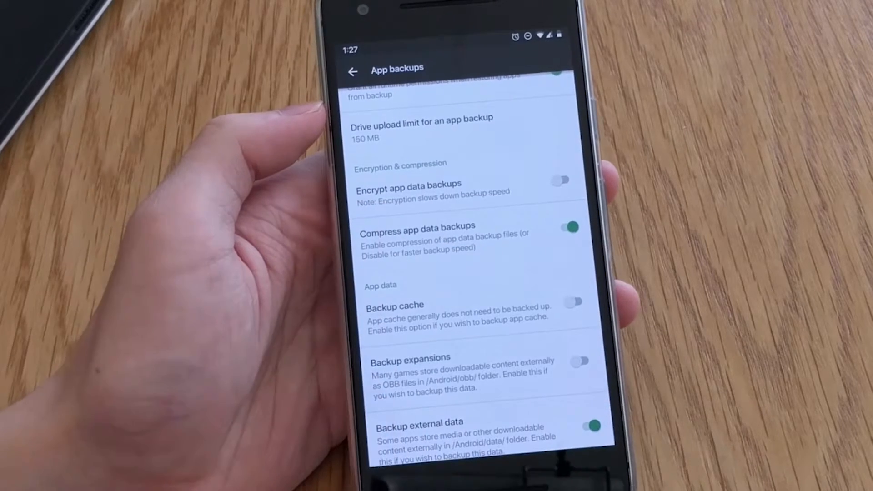
mouse_move(334, 195)
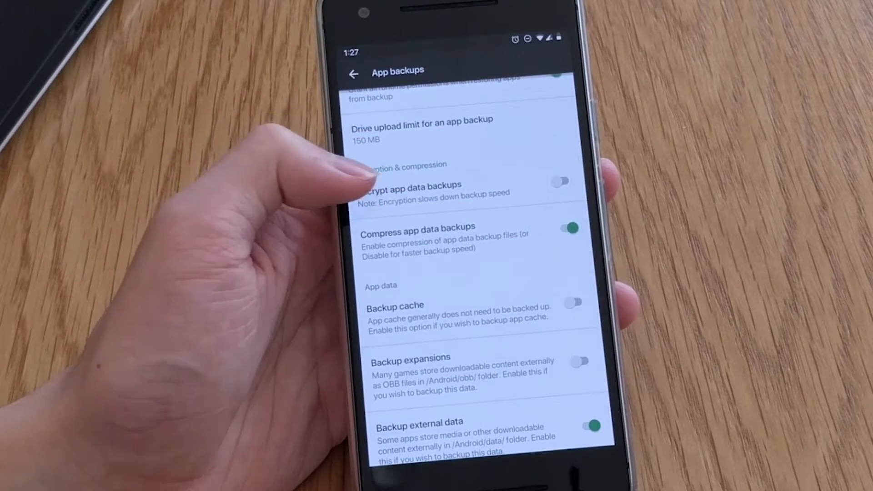
click(579, 361)
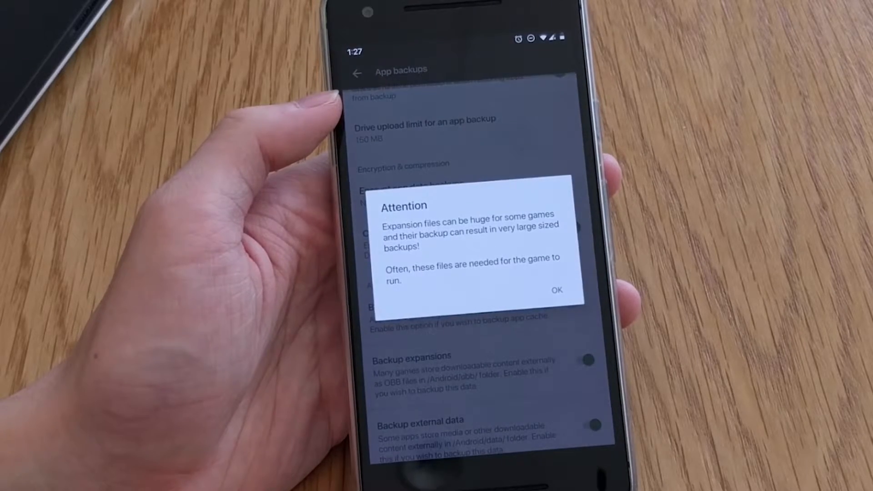
click(556, 289)
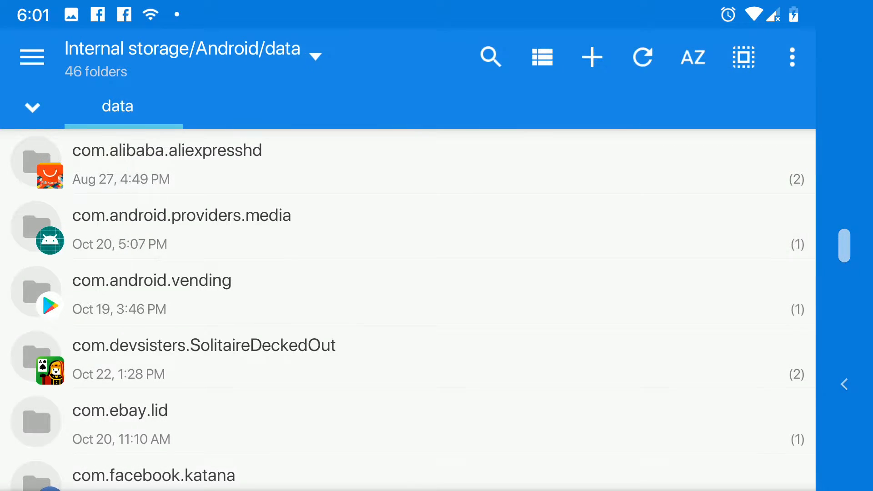
scroll(down, 3)
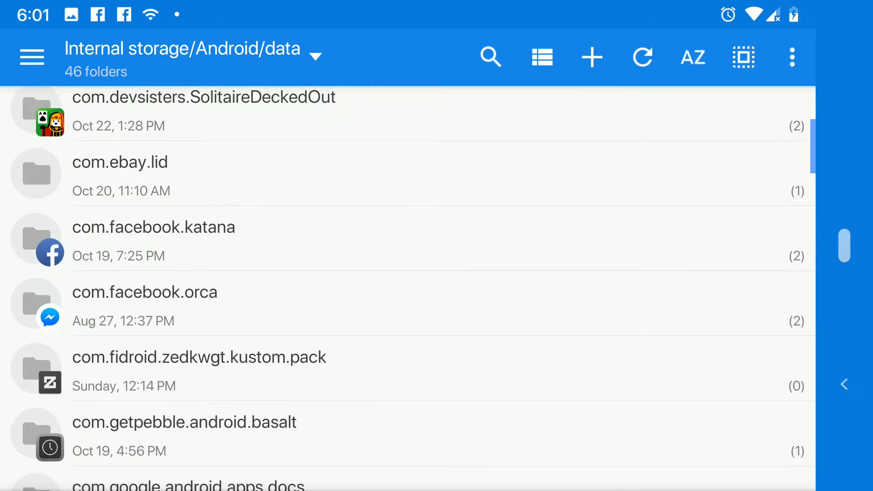
scroll(down, 3)
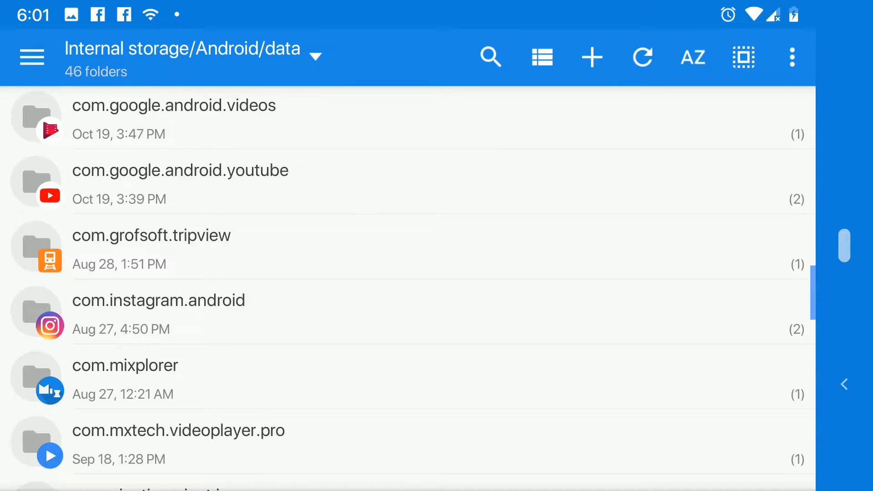
scroll(down, 3)
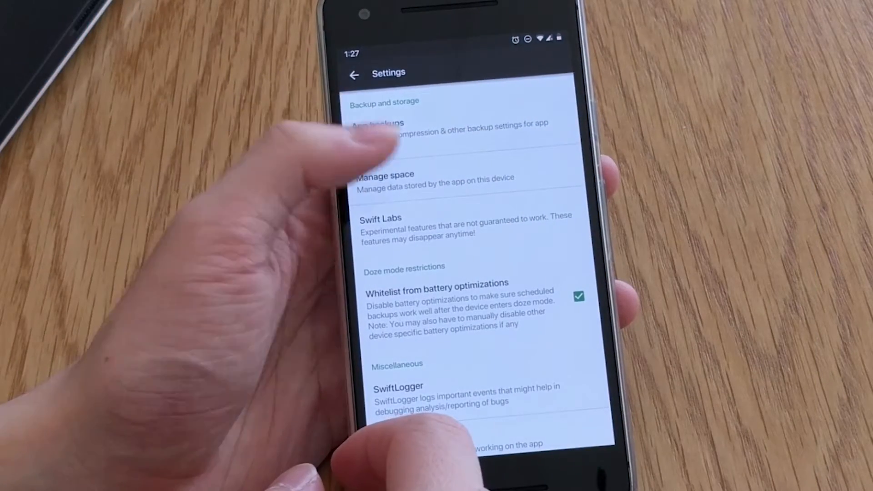
Step: Open Manage space showing 2.83 GB of local backups, then move to Android's Battery optimisation list
click(383, 174)
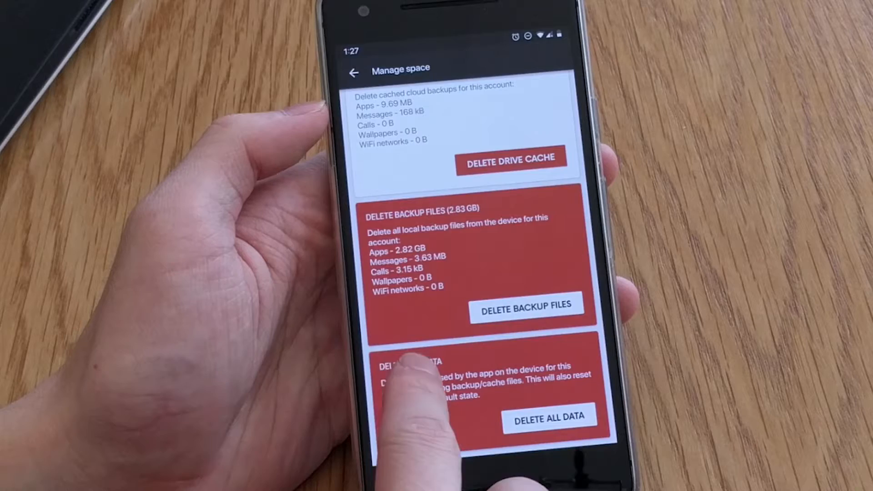
click(354, 72)
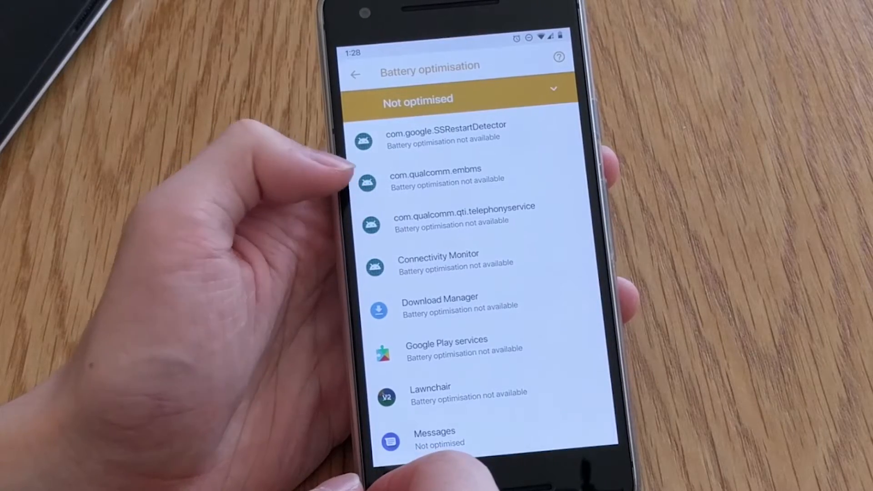
Step: Set Swift Backup to Don't optimise under Battery optimisation and confirm with Done
click(551, 89)
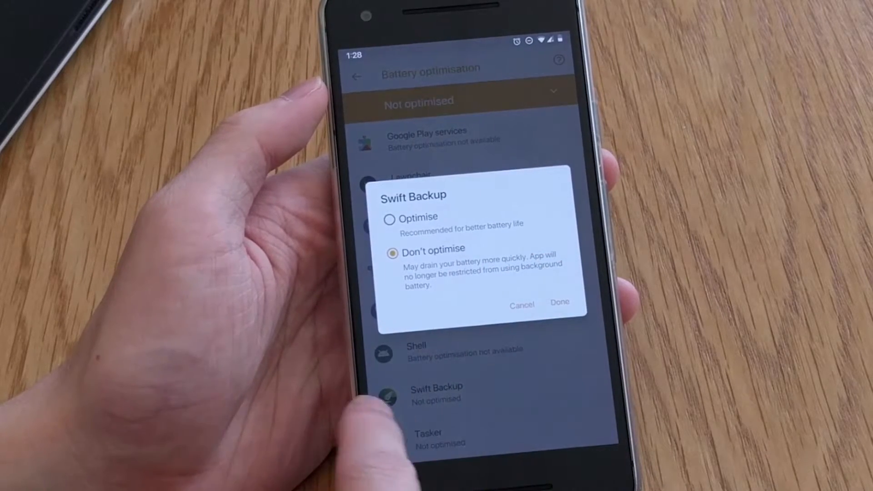
click(559, 302)
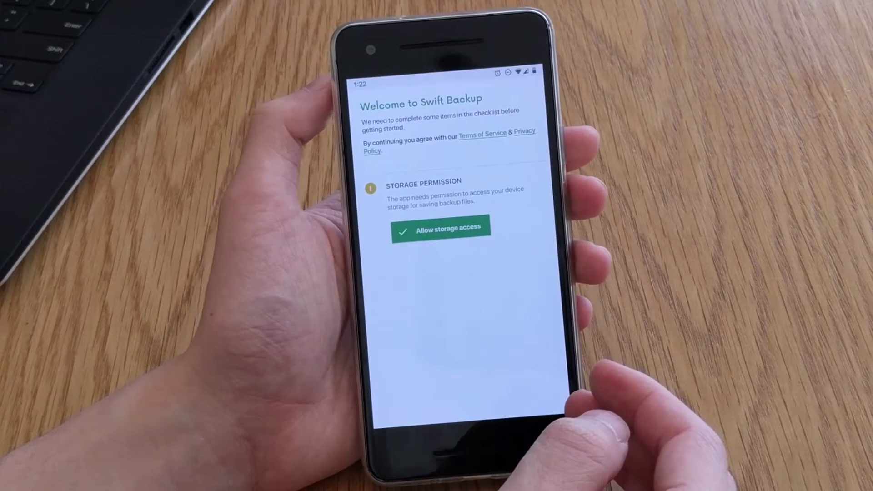
Step: Allow storage access from the Welcome checklist, reaching the home dashboard
click(440, 229)
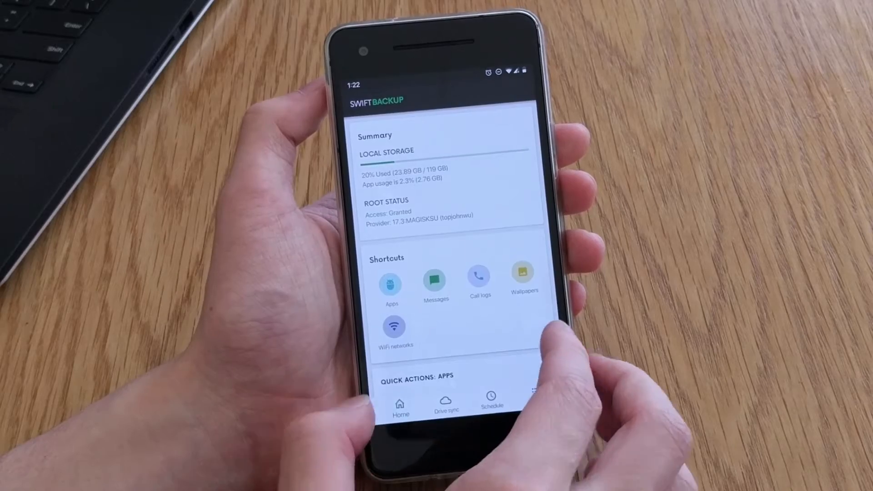
Step: Browse the Home quick actions and open the Call logs backup page with its one local backup
scroll(down, 3)
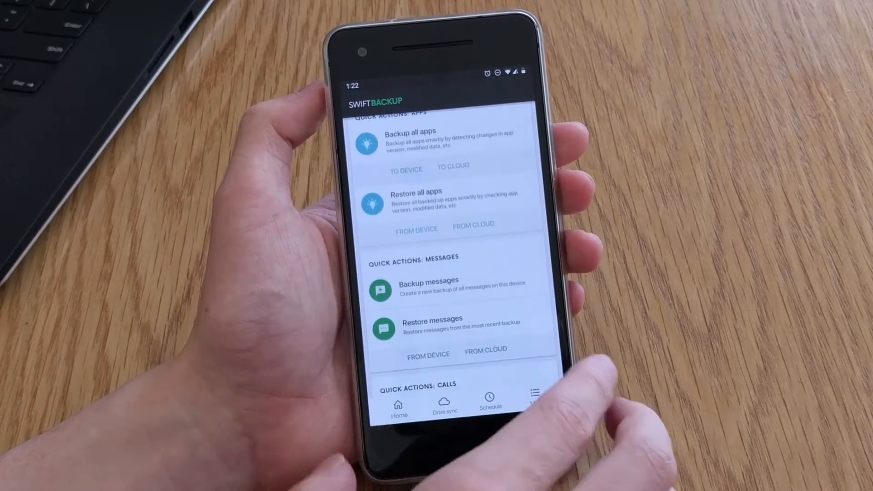
scroll(up, 3)
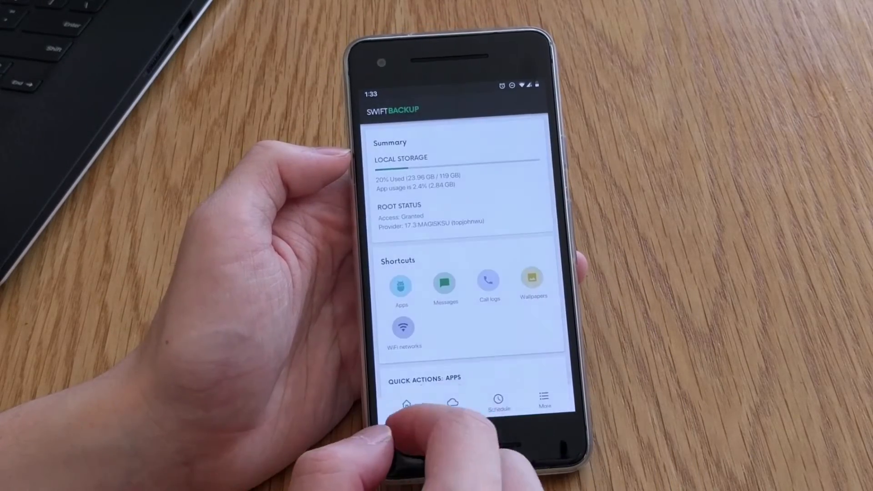
click(488, 278)
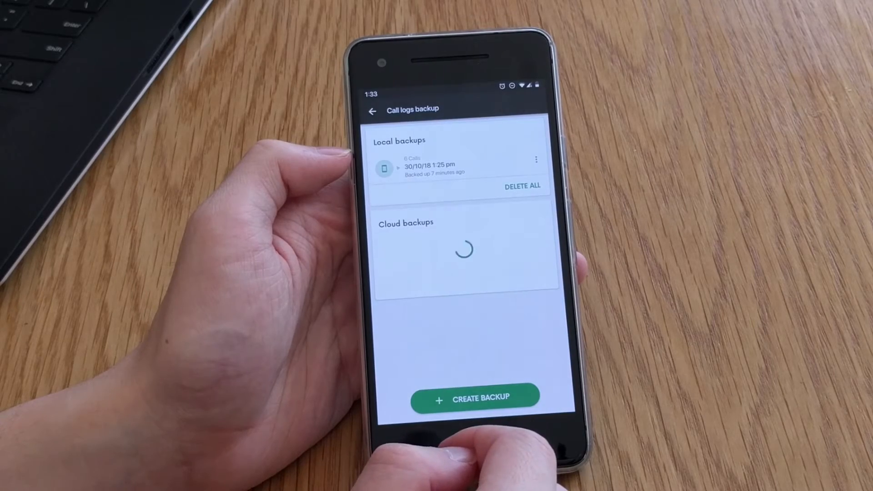